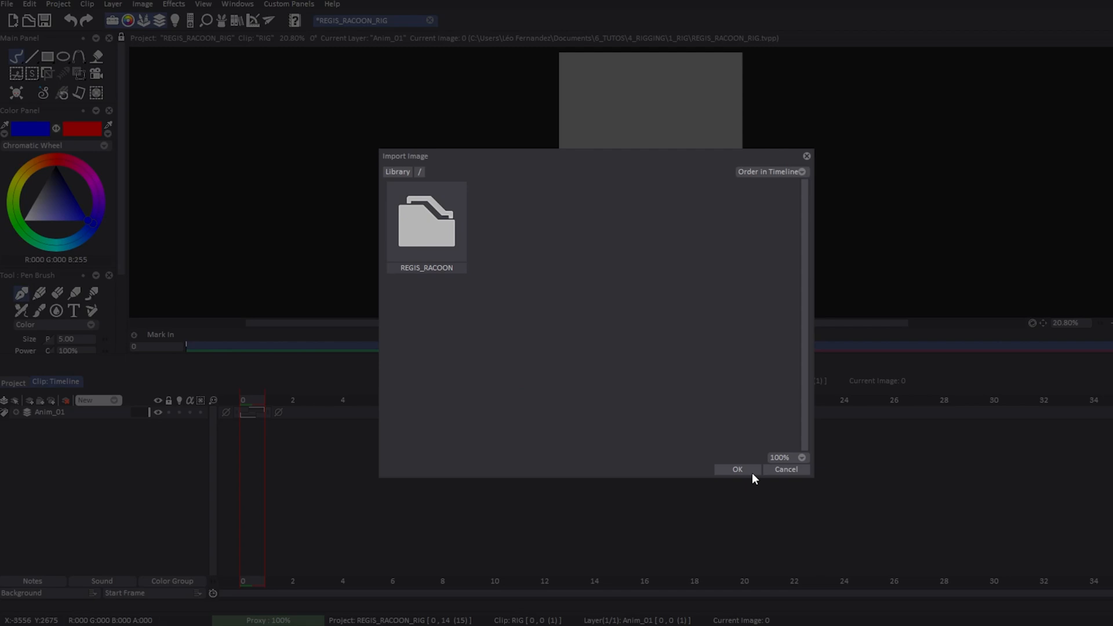
# - Import the REGIS_RACOON folder so the raccoon's body parts arrive as separate layers
pyautogui.click(737, 469)
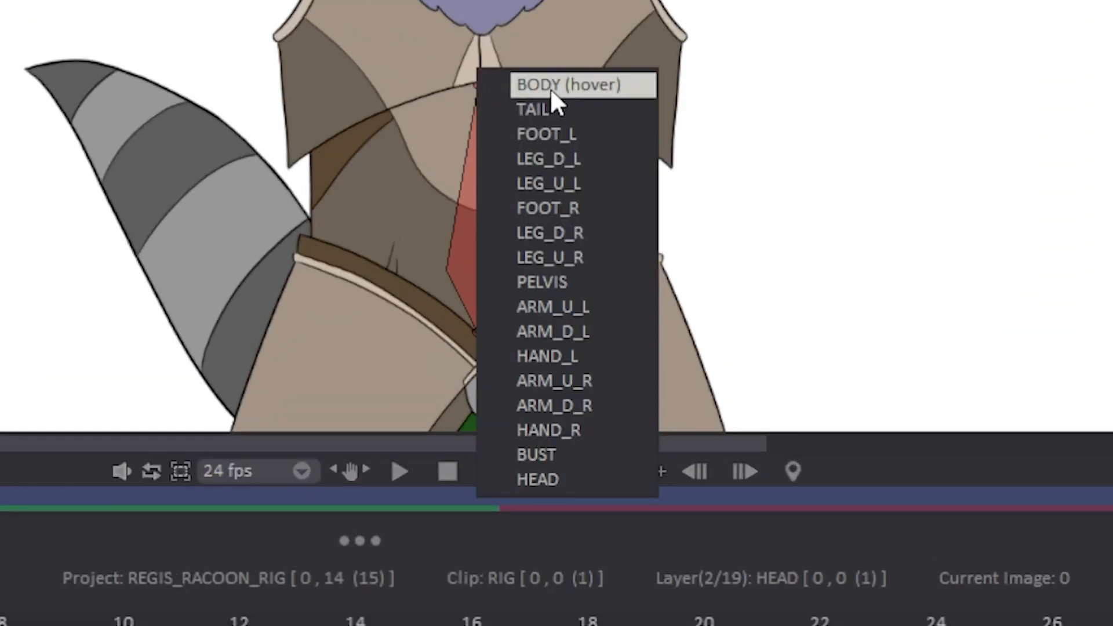
# - Link the torso bone to the BODY layer and the chest bone to the BUST layer
pyautogui.click(573, 85)
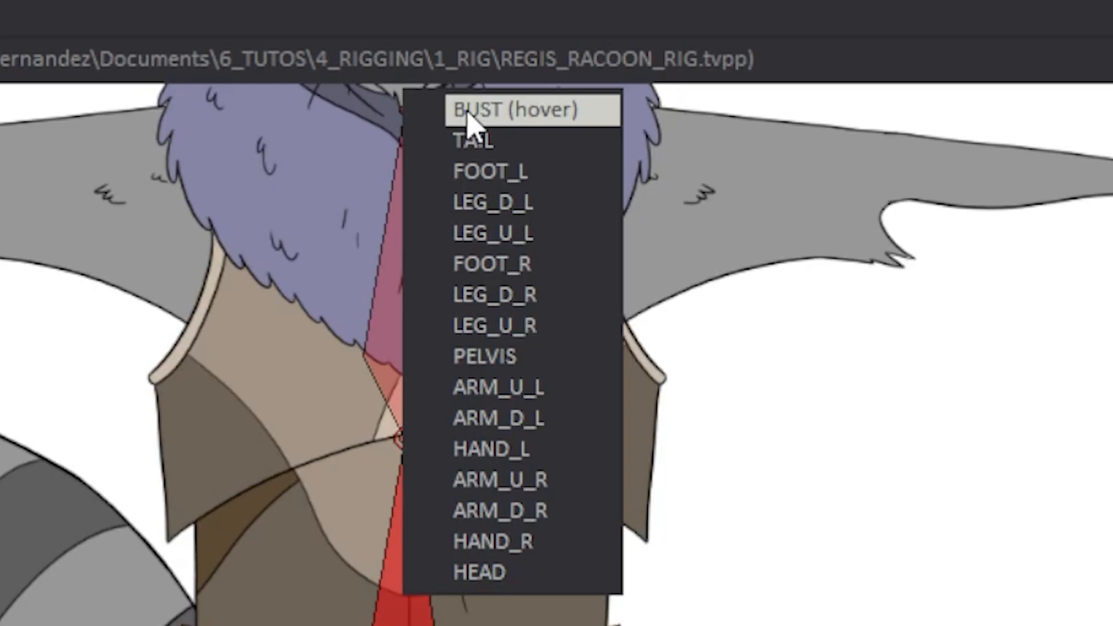
pyautogui.click(520, 110)
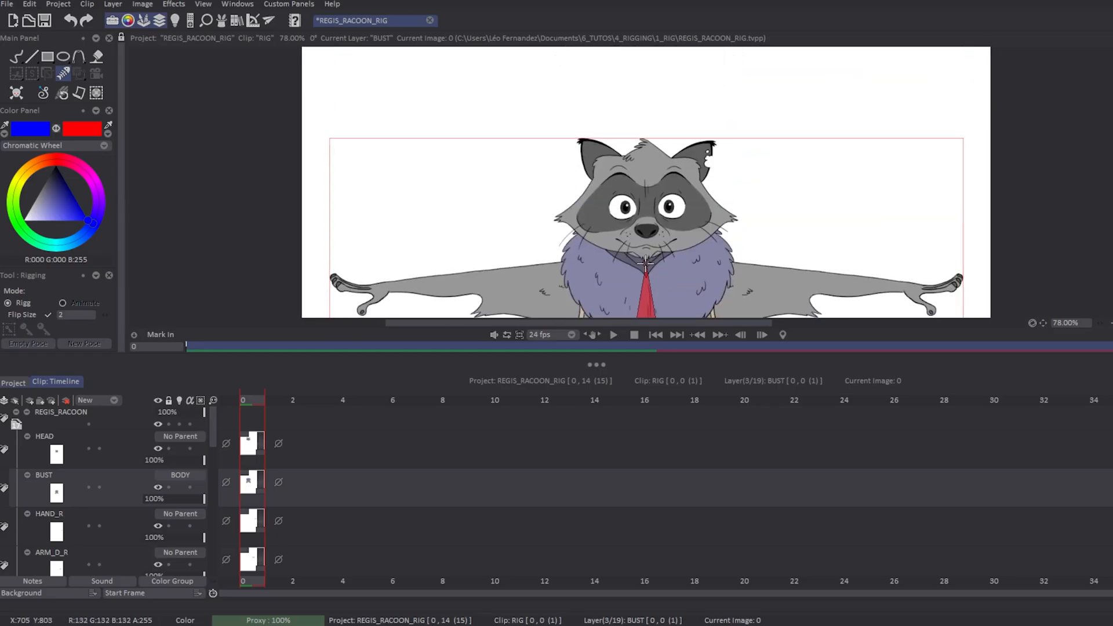